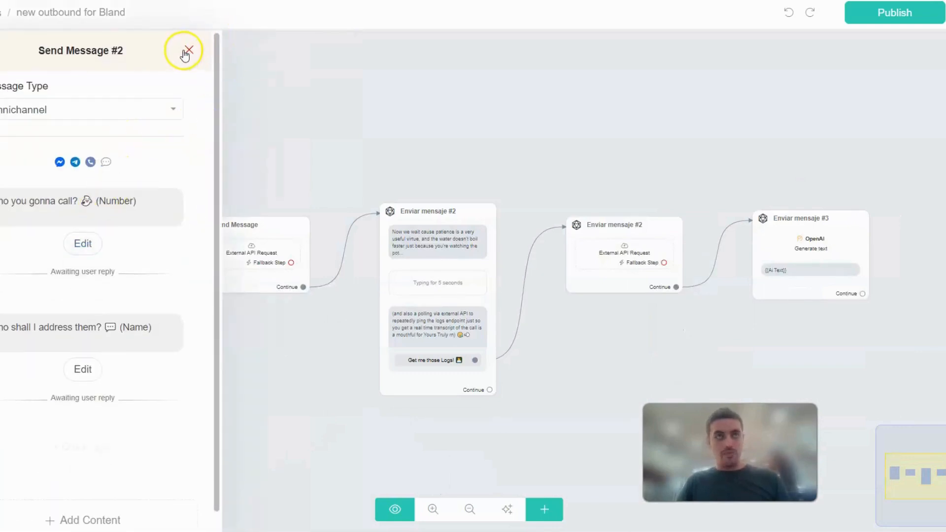
{"action": "mouse_move", "coordinate": [113, 233]}
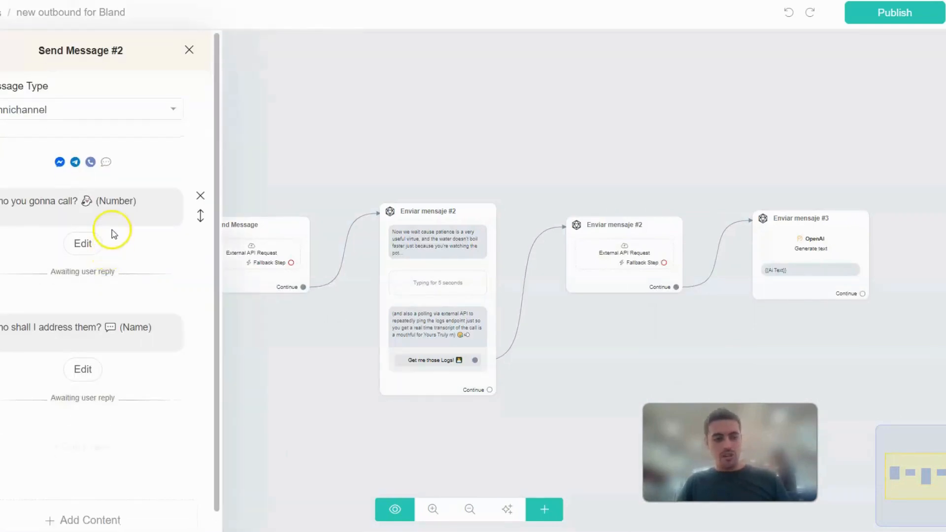
Step: Check the phone and name reply settings, then show the Bland call request's body
{"action": "left_click", "coordinate": [90, 205]}
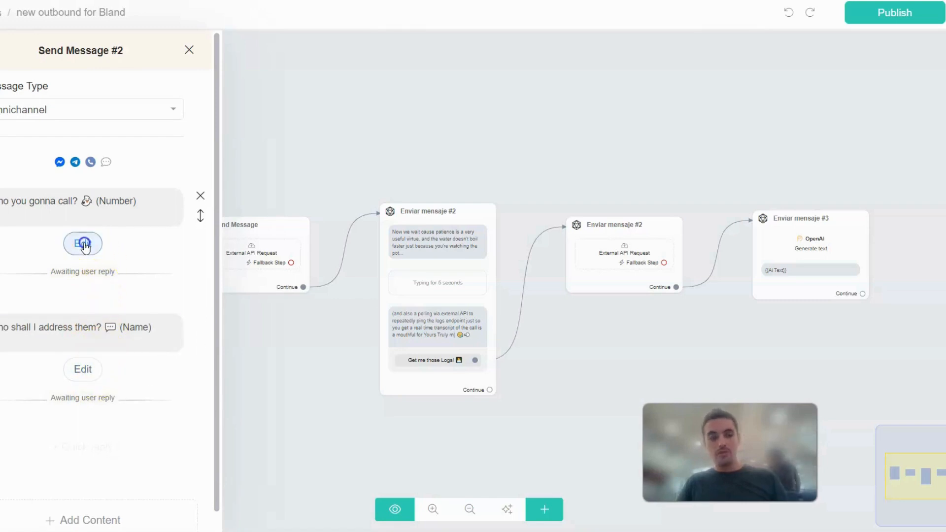
{"action": "left_click", "coordinate": [82, 244]}
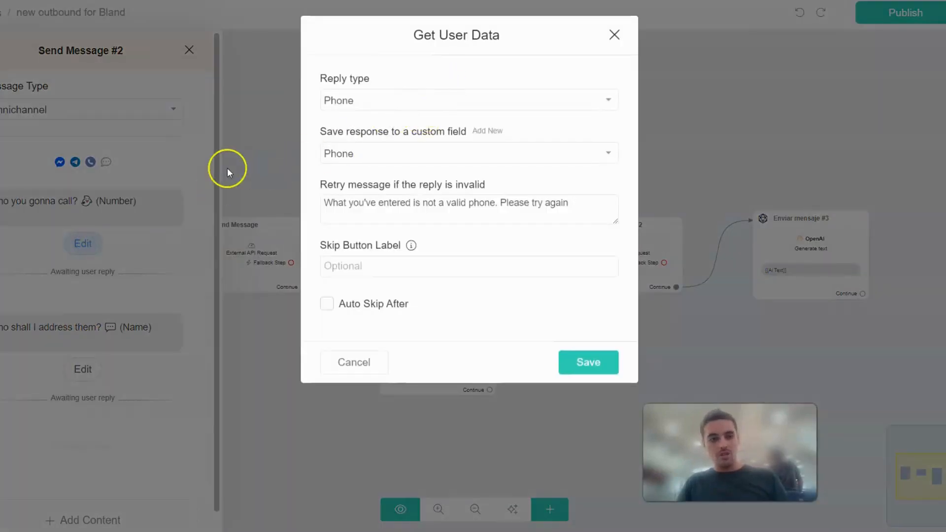
{"action": "mouse_move", "coordinate": [458, 100]}
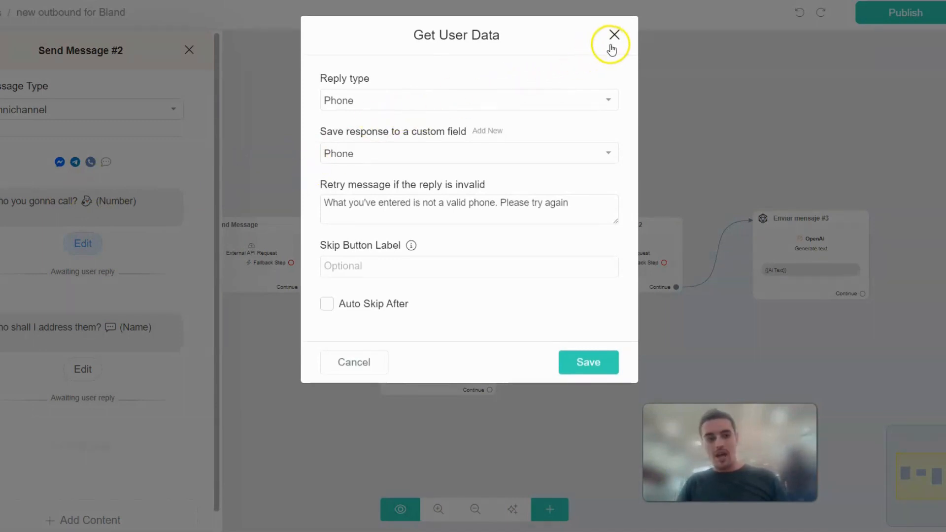
{"action": "left_click", "coordinate": [614, 35]}
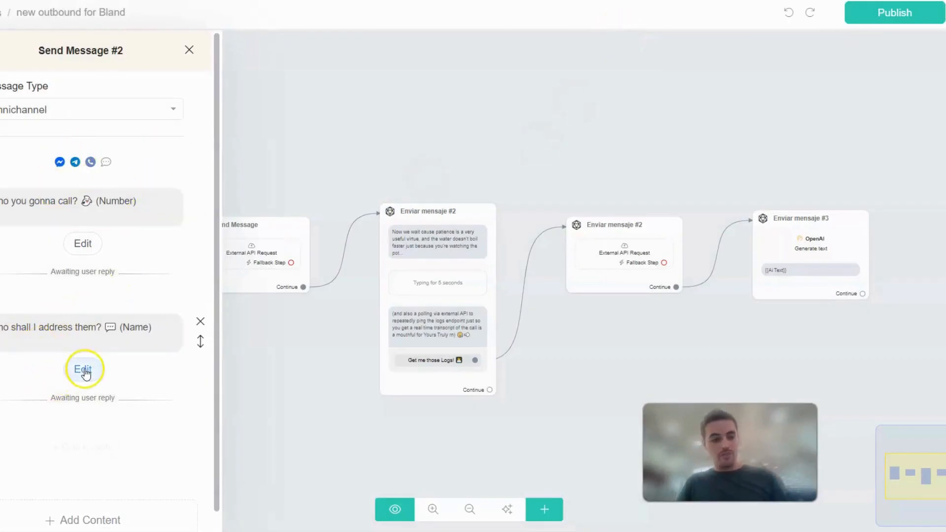
{"action": "left_click", "coordinate": [83, 369]}
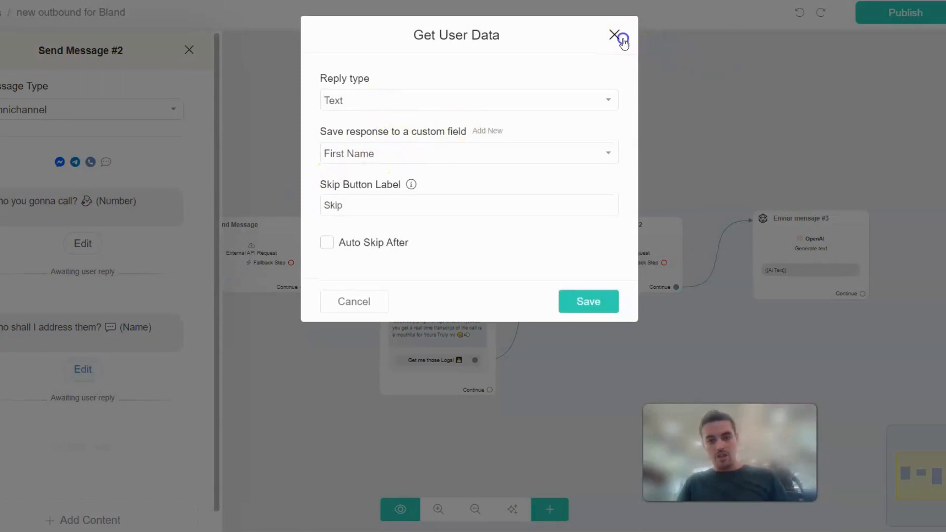
{"action": "left_click", "coordinate": [615, 35]}
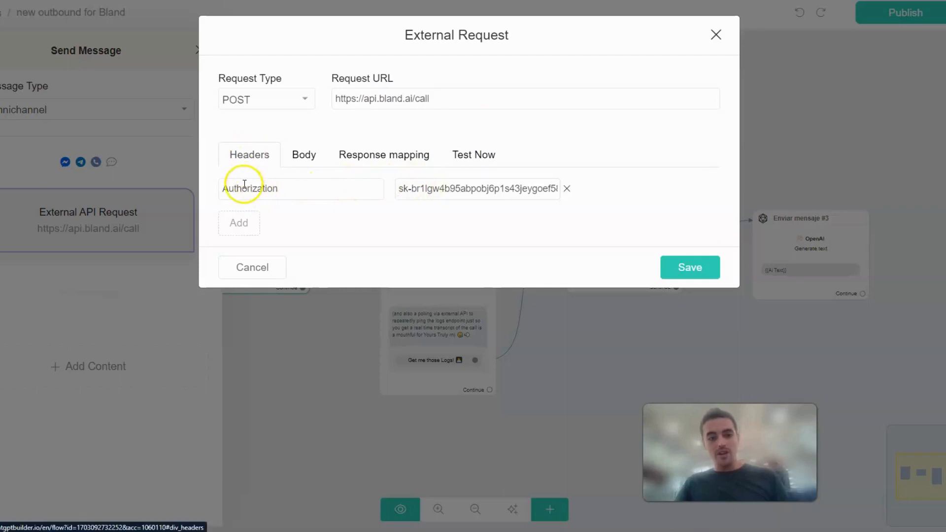
{"action": "mouse_move", "coordinate": [383, 176]}
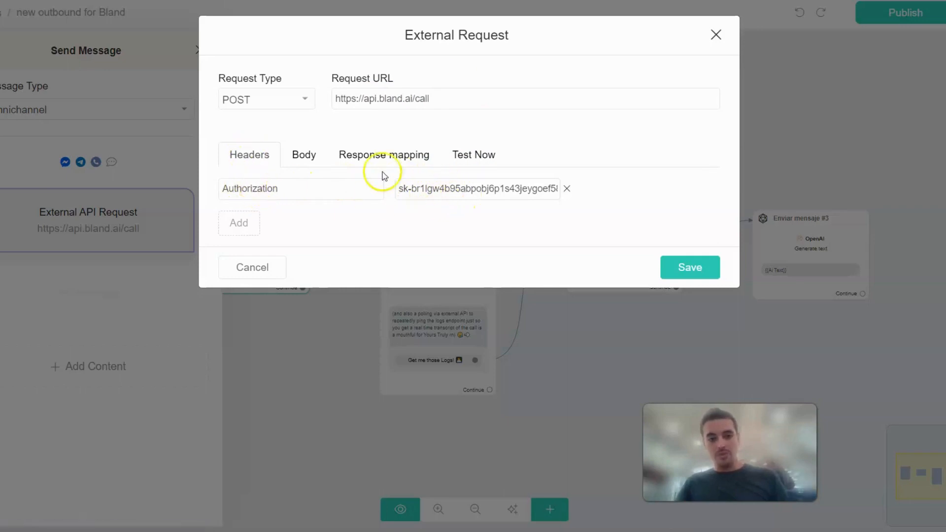
{"action": "left_click", "coordinate": [304, 154]}
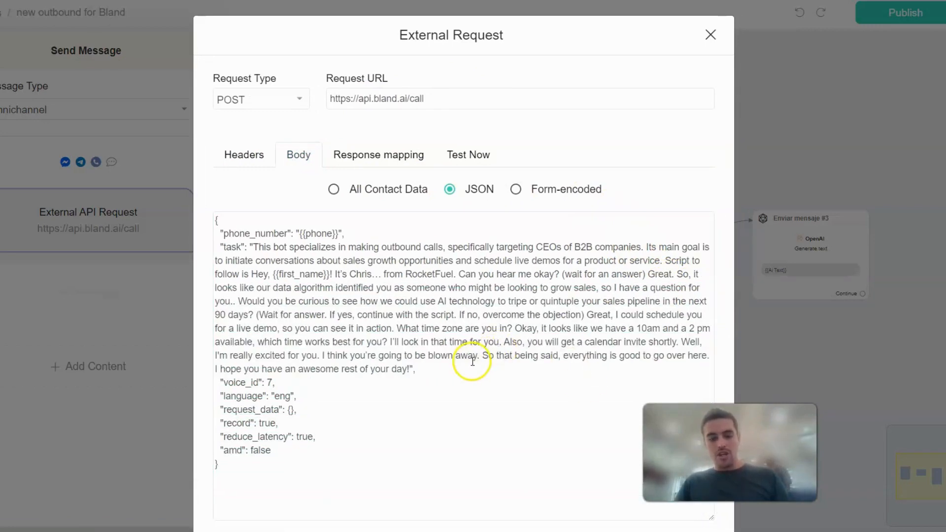
{"action": "mouse_move", "coordinate": [277, 235]}
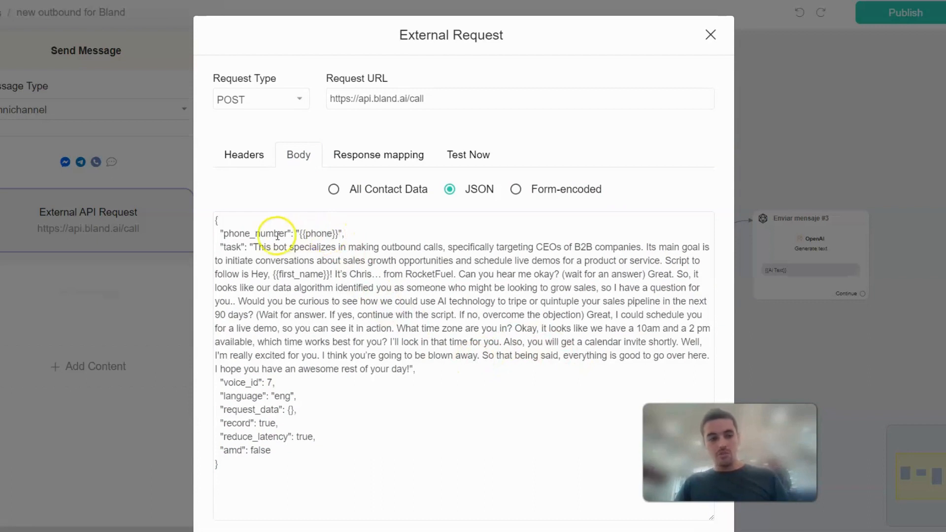
Step: Highlight the phone variable, call script, reduce_latency and amd fields in the JSON body
{"action": "left_click_drag", "start_coordinate": [220, 234], "coordinate": [344, 233]}
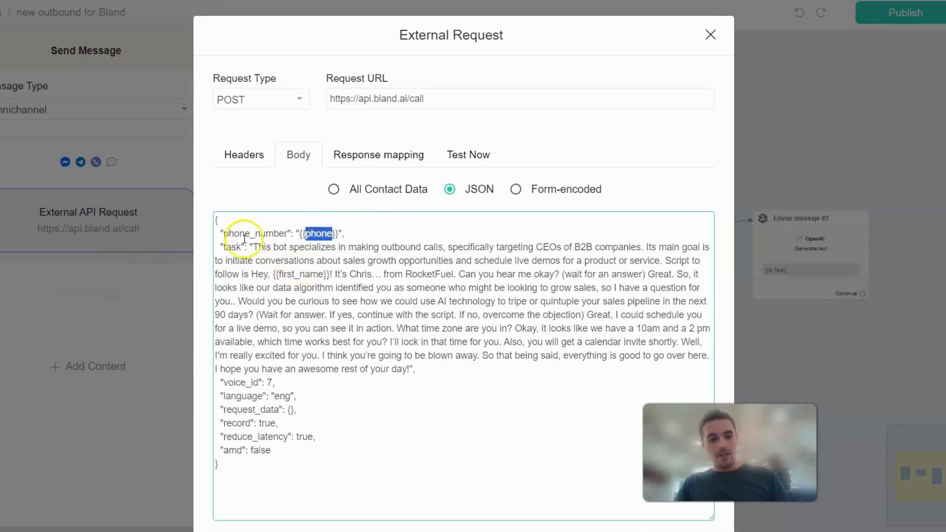
{"action": "left_click_drag", "start_coordinate": [236, 233], "coordinate": [430, 335]}
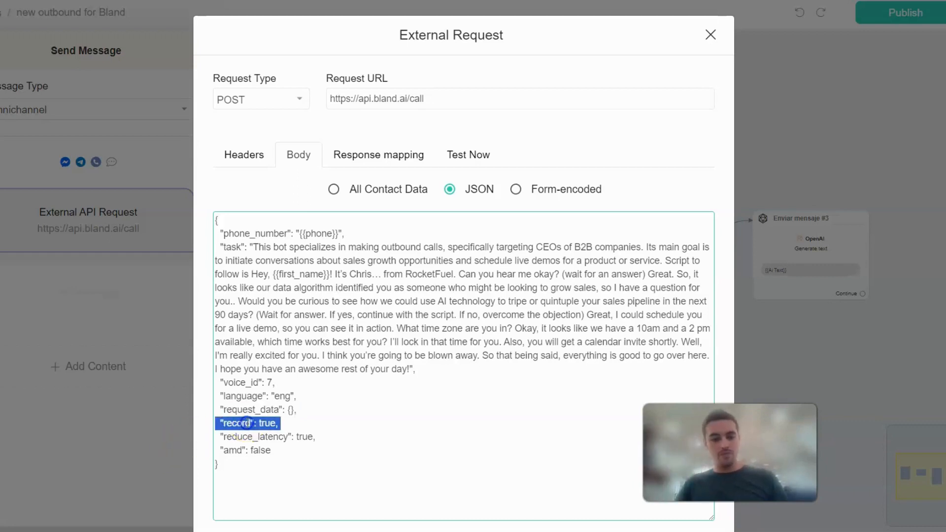
{"action": "double_click", "coordinate": [255, 436]}
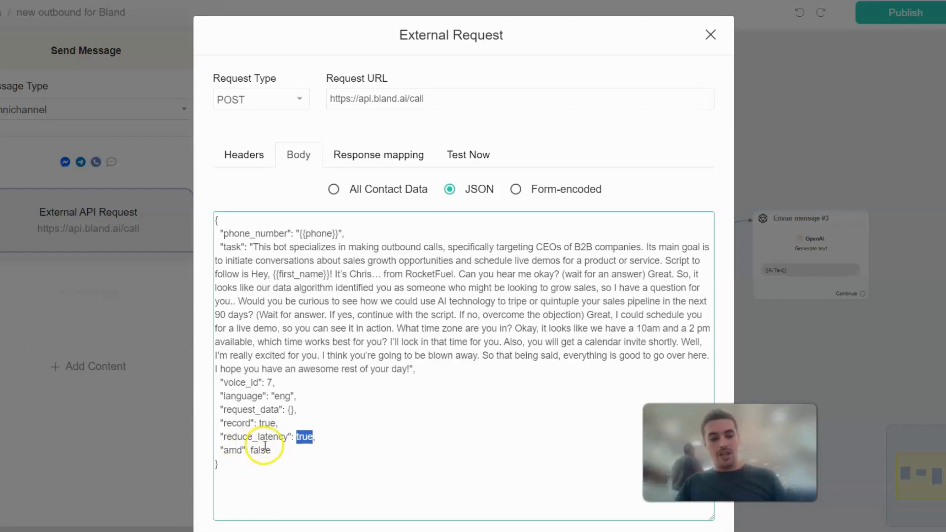
{"action": "double_click", "coordinate": [231, 450]}
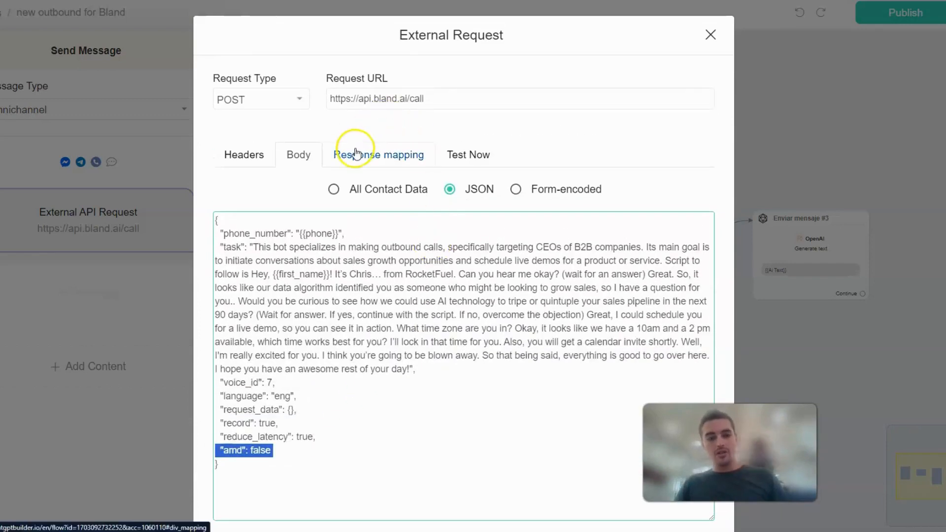
Step: Review the $.status and $.call_id response mappings, then close the External Request dialog
{"action": "left_click", "coordinate": [379, 154]}
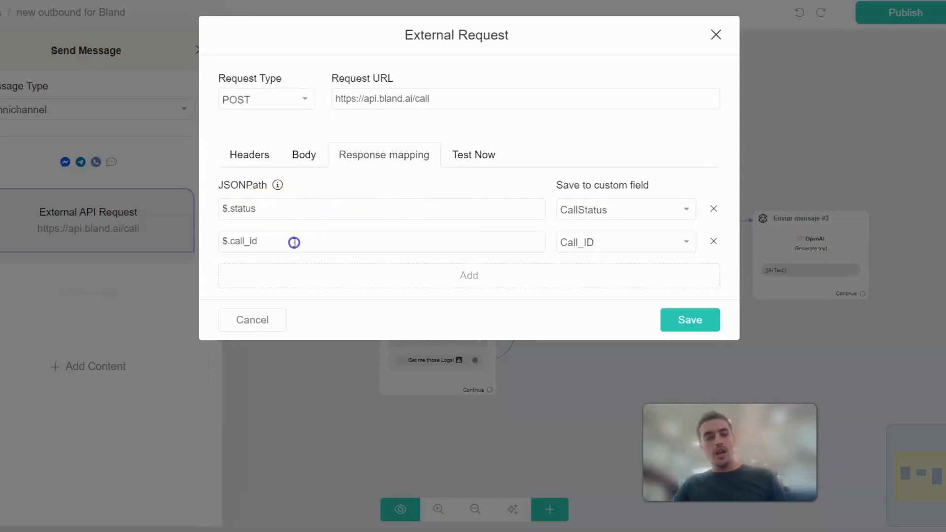
{"action": "double_click", "coordinate": [243, 241]}
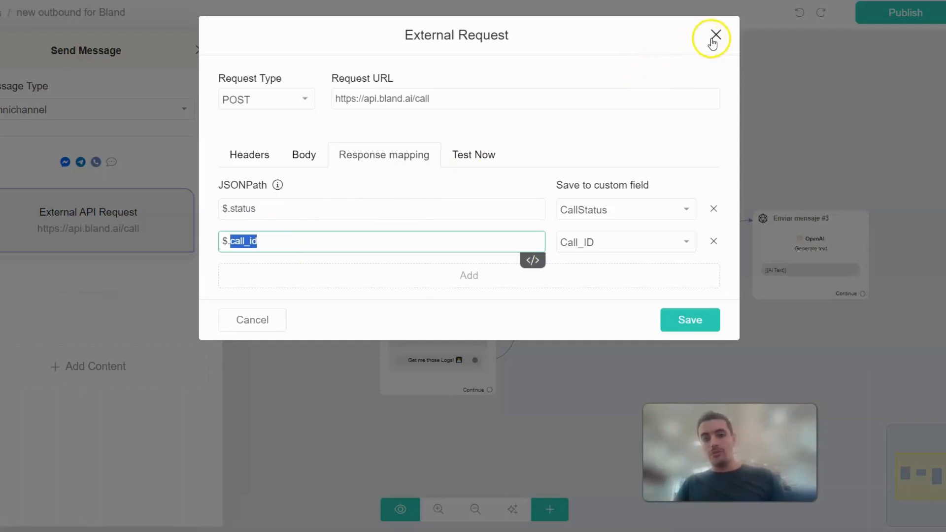
{"action": "left_click", "coordinate": [715, 35]}
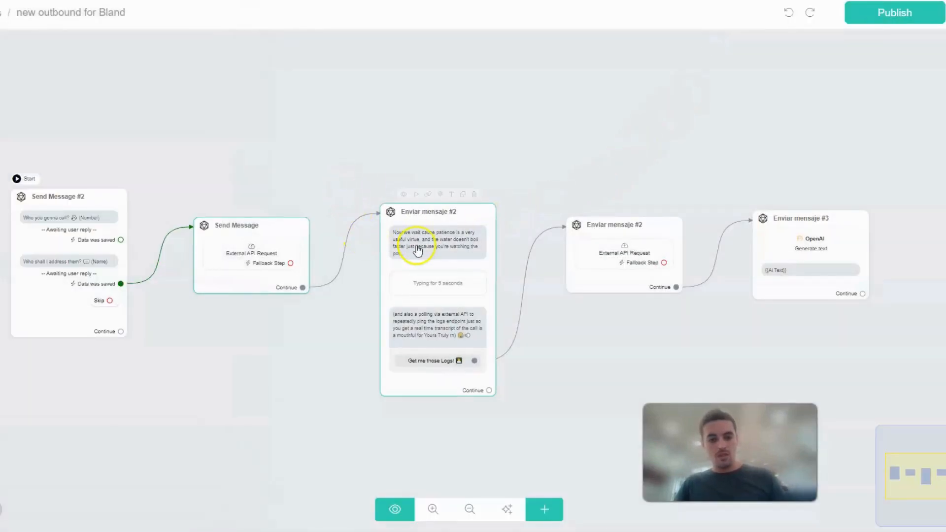
Step: Open the Enviar mensaje #2 waiting step and scroll to the 'Get me those Logs!' button
{"action": "left_click", "coordinate": [416, 241]}
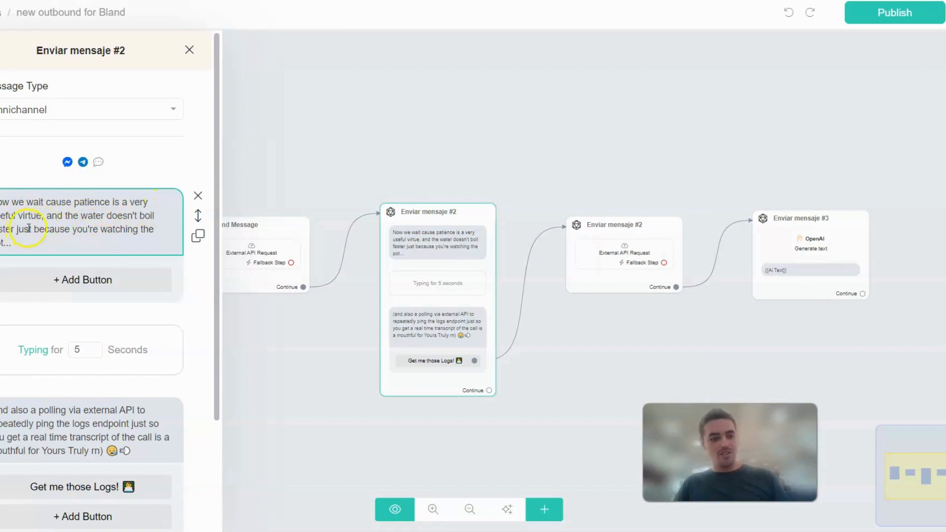
{"action": "scroll", "scroll_direction": "down", "scroll_amount": 3}
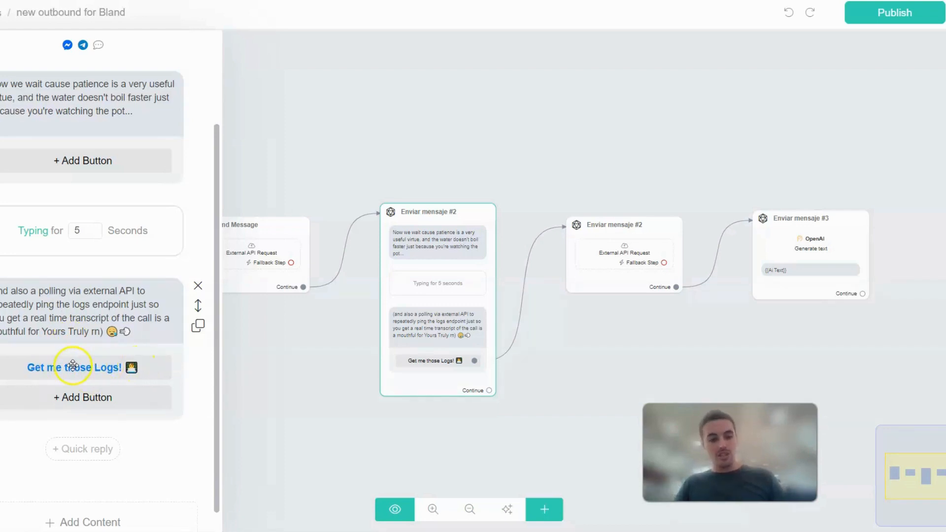
Step: Inspect the Bland logs request's headers, body and response mapping, then close it
{"action": "left_click", "coordinate": [624, 253]}
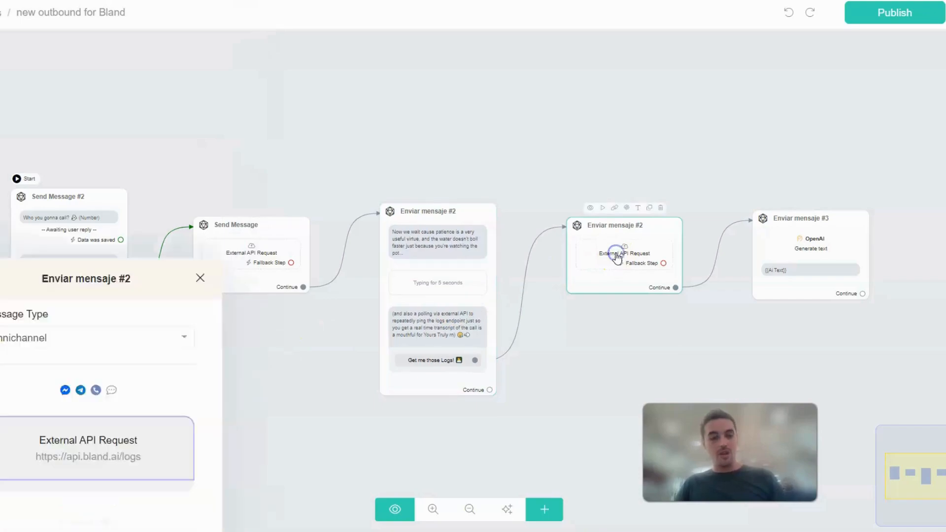
{"action": "left_click", "coordinate": [625, 253]}
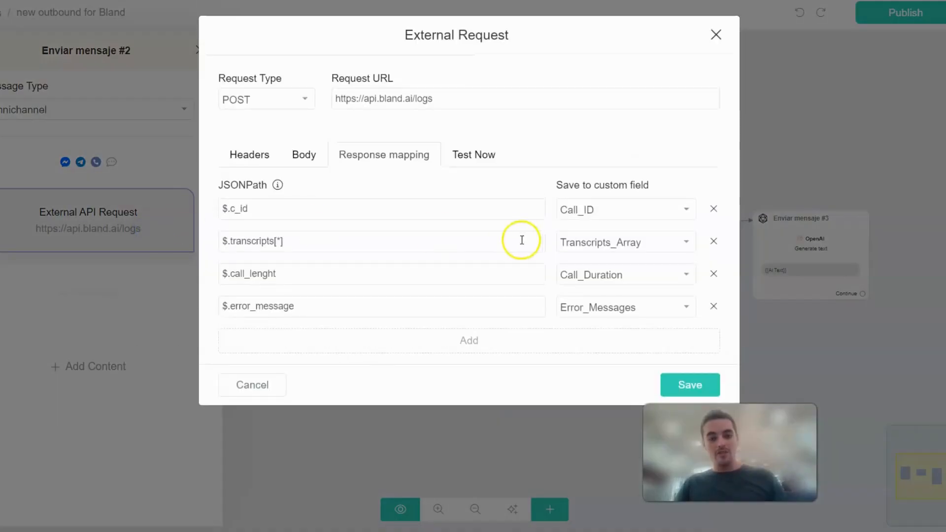
{"action": "left_click", "coordinate": [304, 155]}
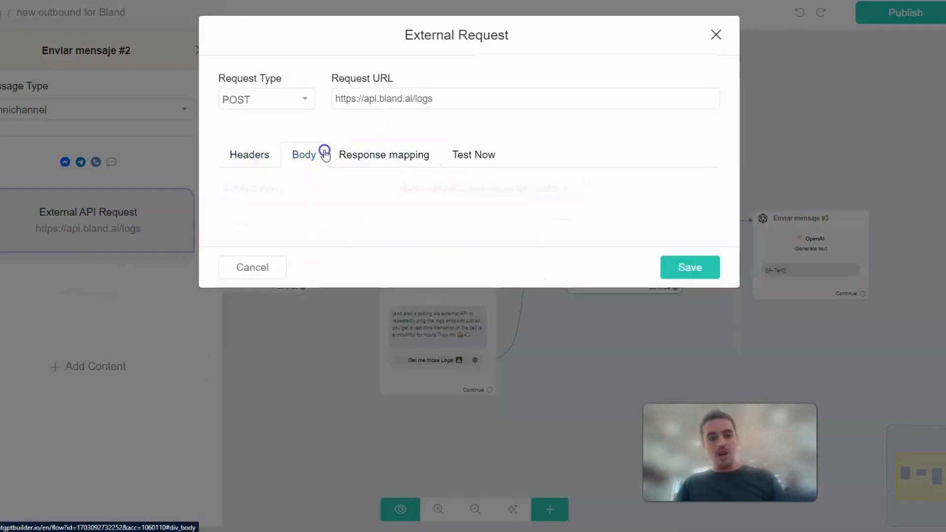
{"action": "left_click", "coordinate": [304, 154]}
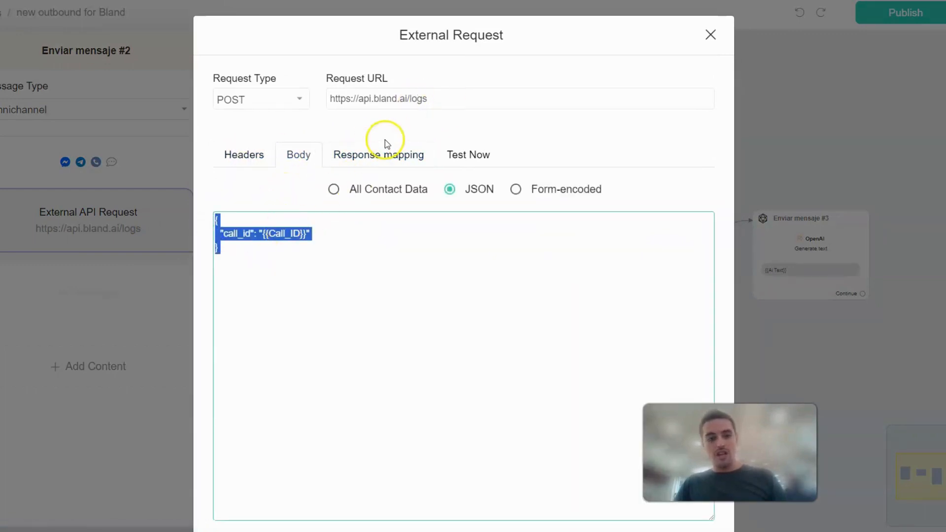
{"action": "left_click", "coordinate": [378, 154]}
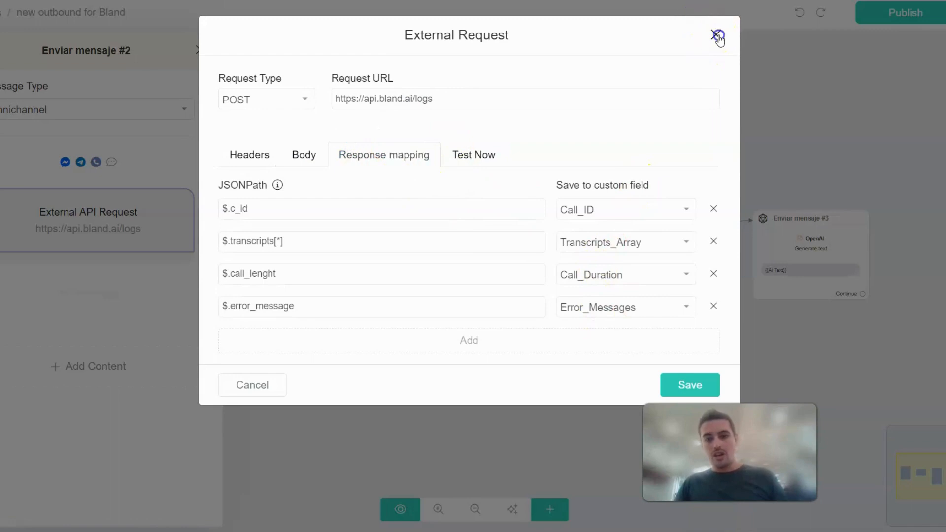
{"action": "left_click", "coordinate": [717, 35]}
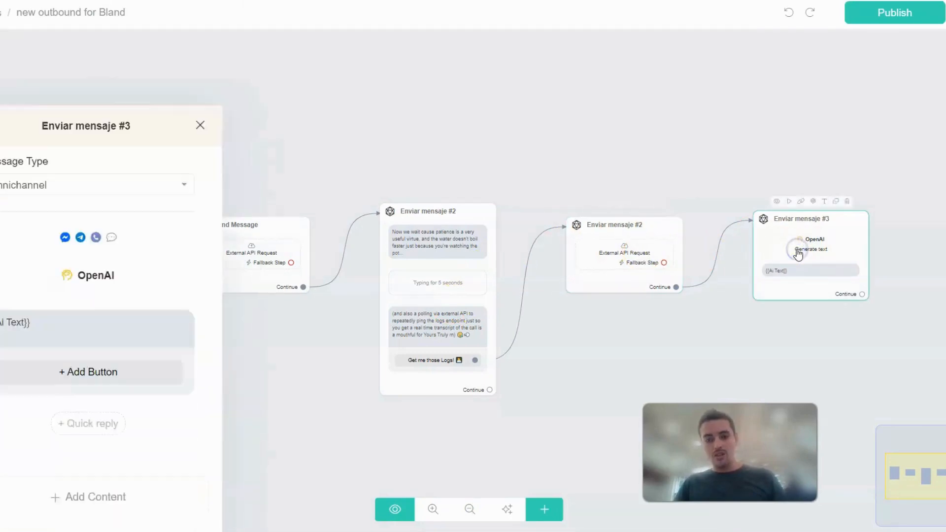
Step: Review the OpenAI summary prompt and its User Message variables, then close the dialog
{"action": "left_click", "coordinate": [809, 250]}
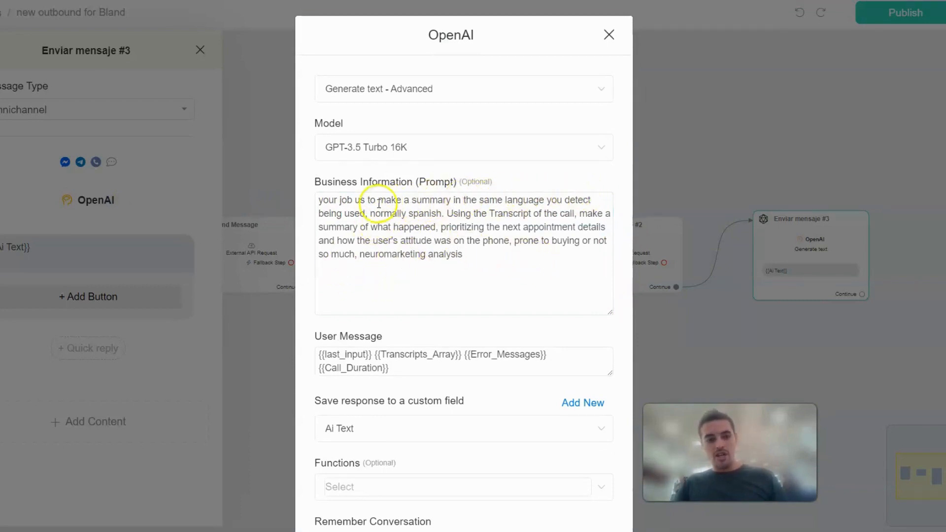
{"action": "mouse_move", "coordinate": [480, 215]}
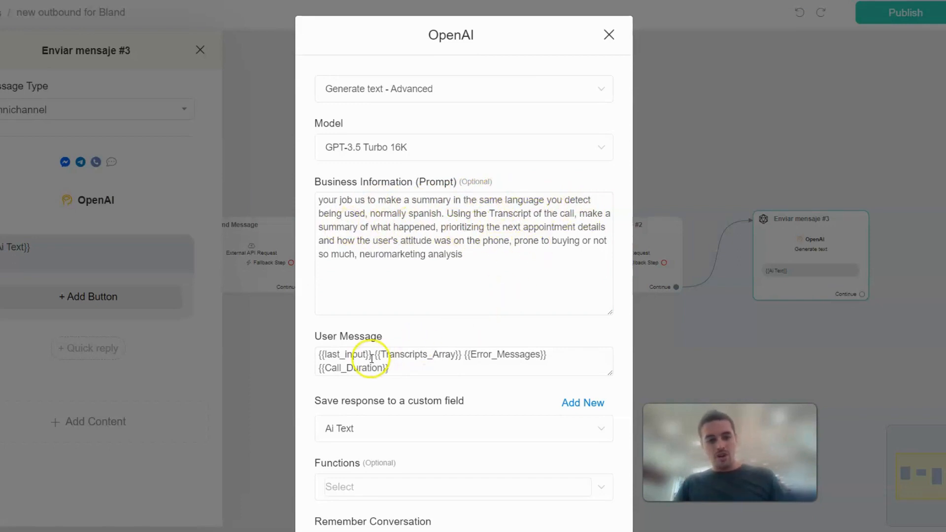
{"action": "left_click_drag", "start_coordinate": [379, 355], "coordinate": [389, 368]}
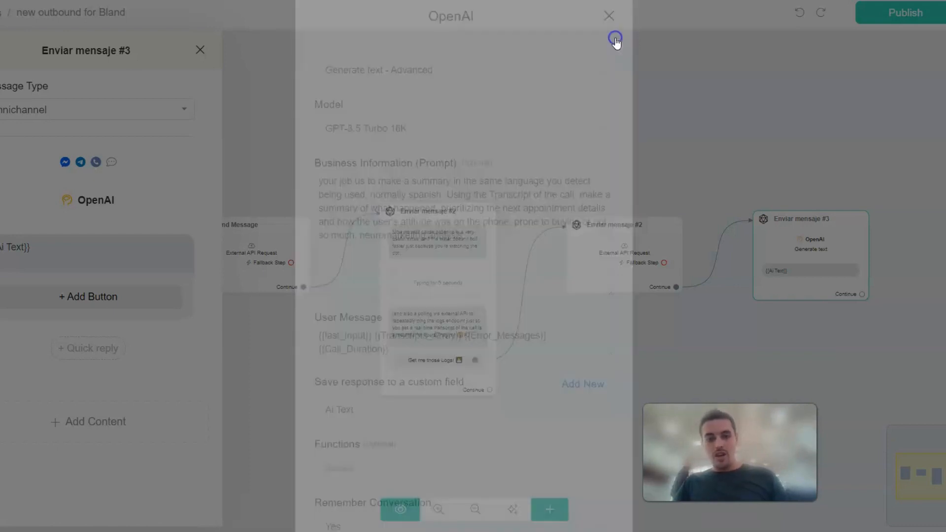
{"action": "left_click", "coordinate": [609, 15]}
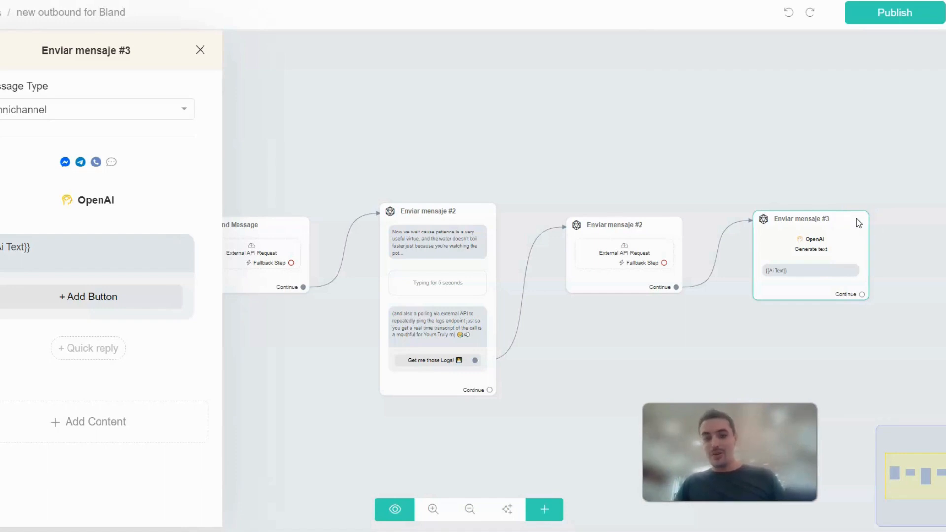
Step: Close the Enviar mensaje #3 side panel and dismiss the flow options menu
{"action": "left_click", "coordinate": [200, 49]}
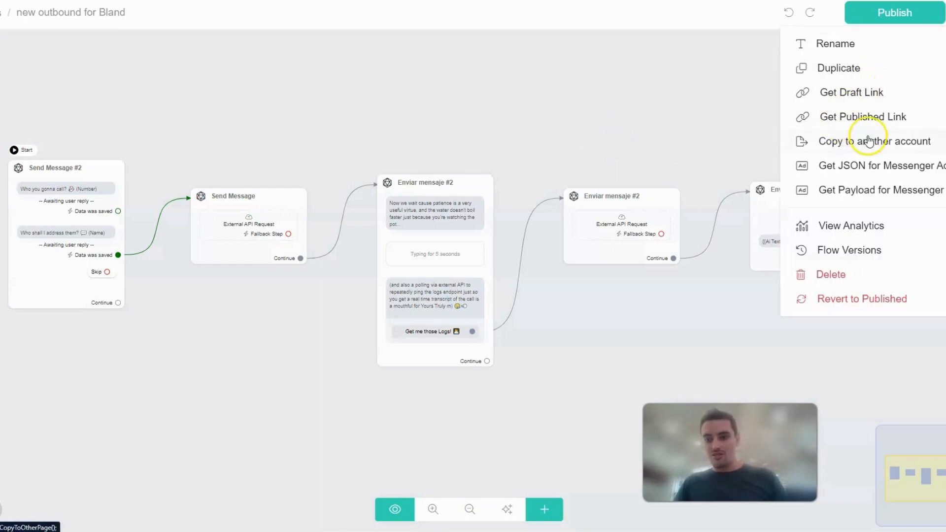
{"action": "left_click", "coordinate": [715, 81]}
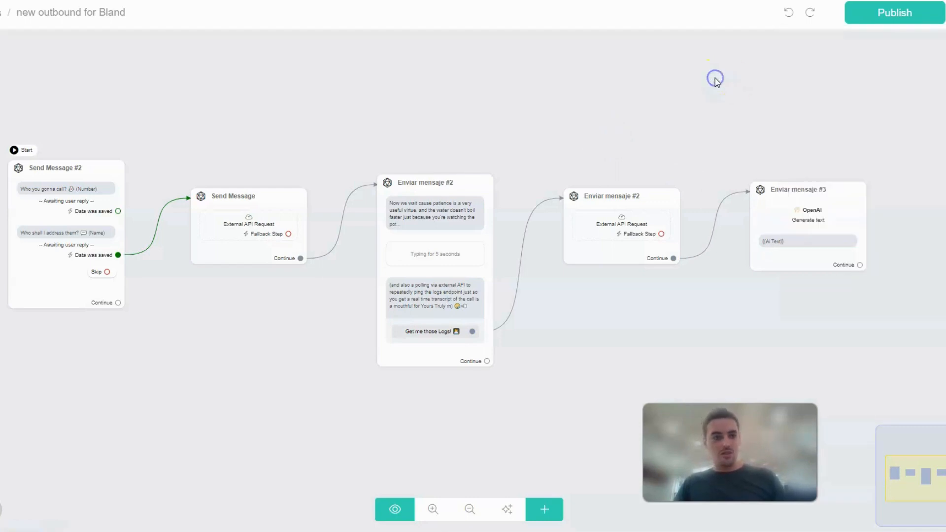